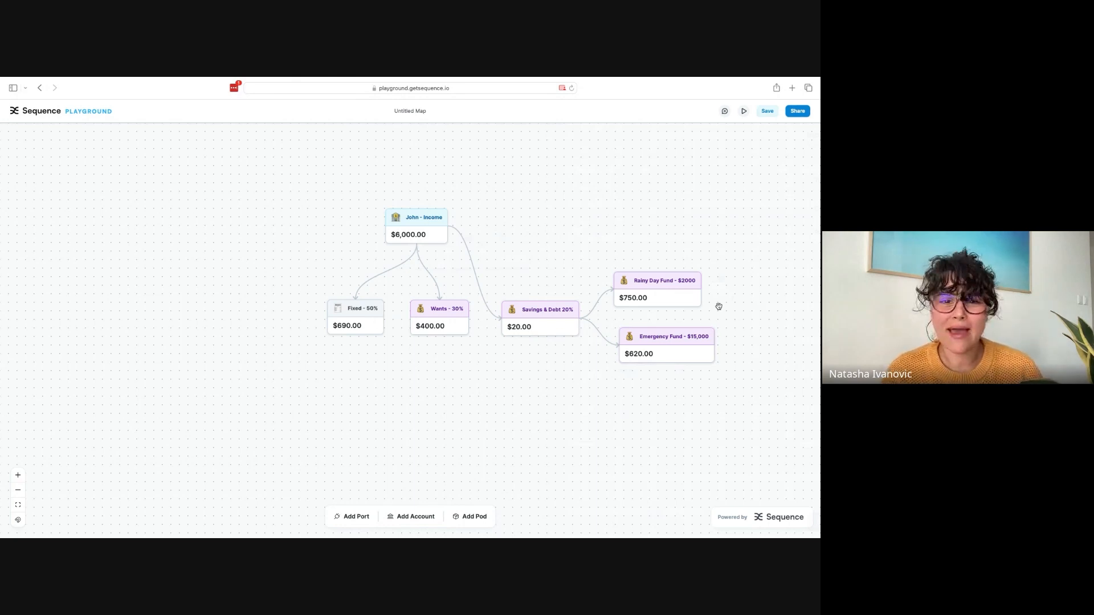
{"action": "mouse_move", "coordinate": [687, 318]}
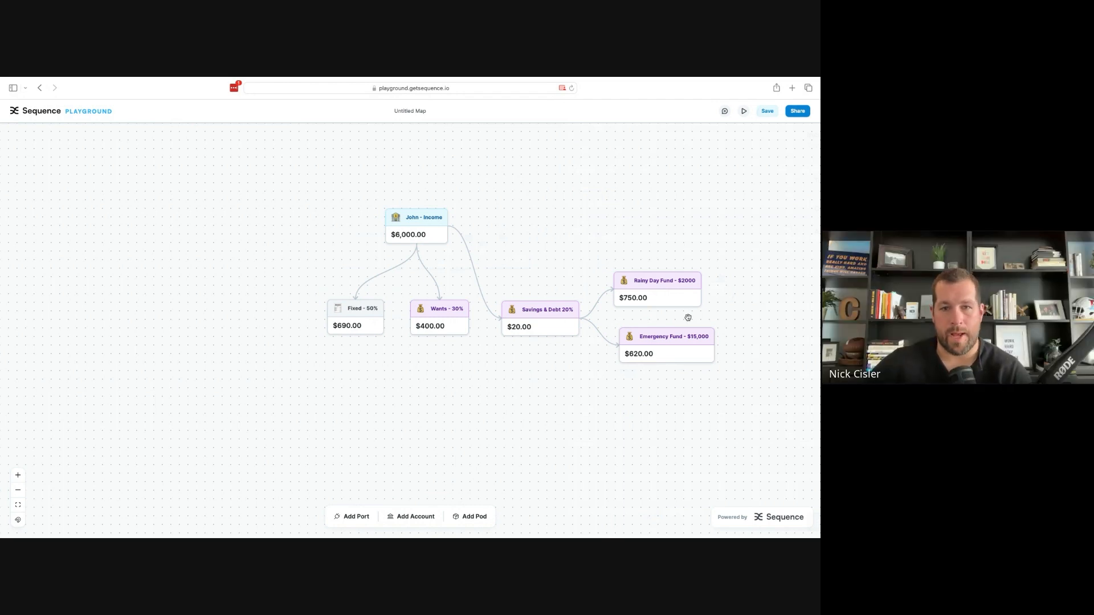
{"action": "mouse_move", "coordinate": [504, 285]}
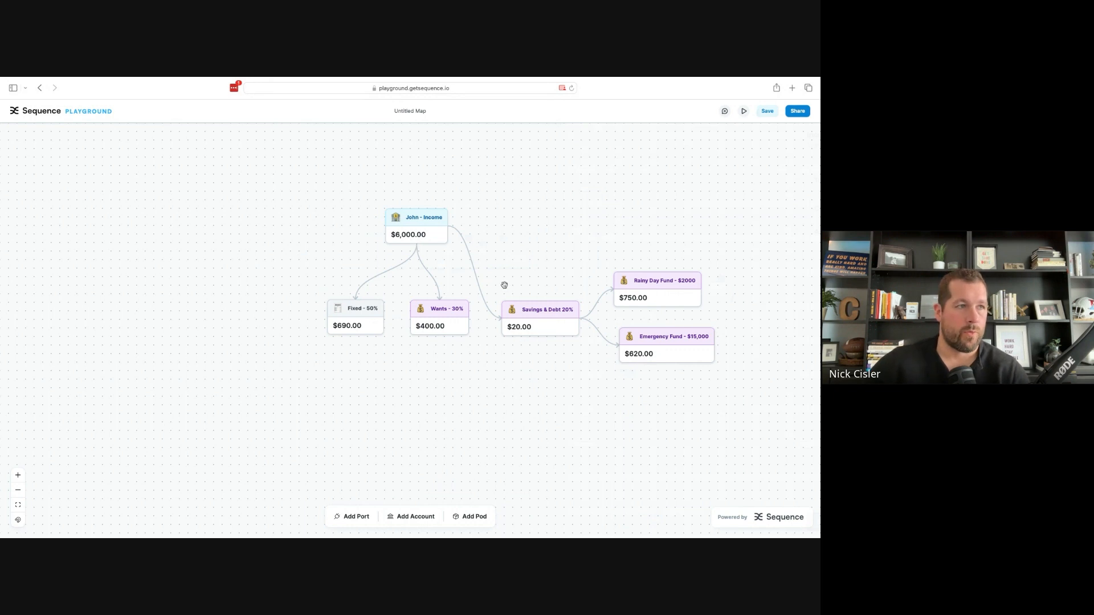
- Review rules between John - Income and Savings & Debt 20%, then start a rule on that pod
{"action": "left_click", "coordinate": [475, 277]}
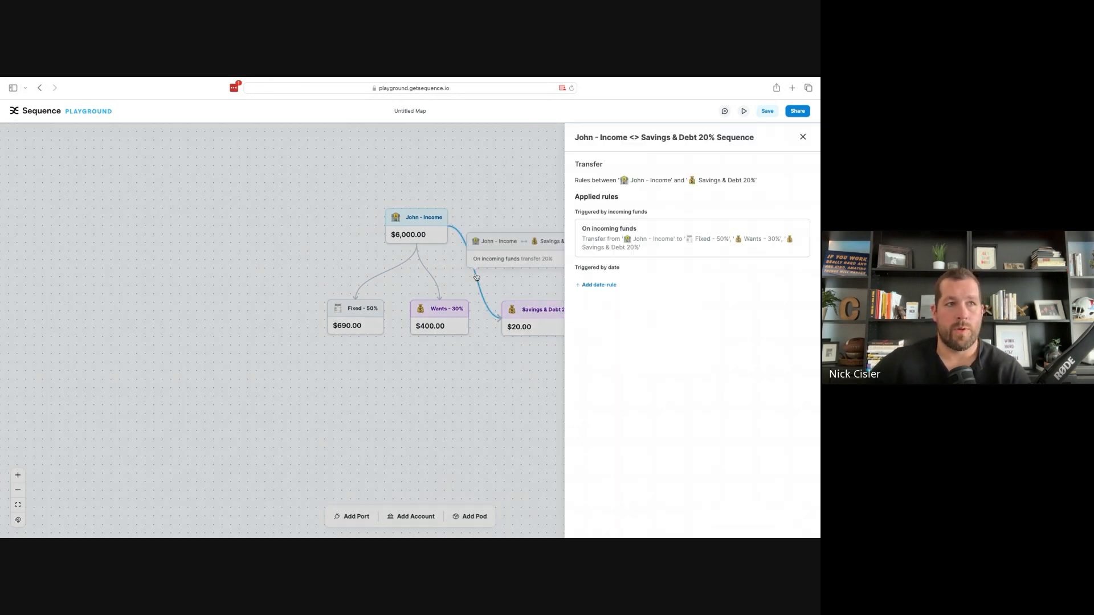
{"action": "mouse_move", "coordinate": [489, 264]}
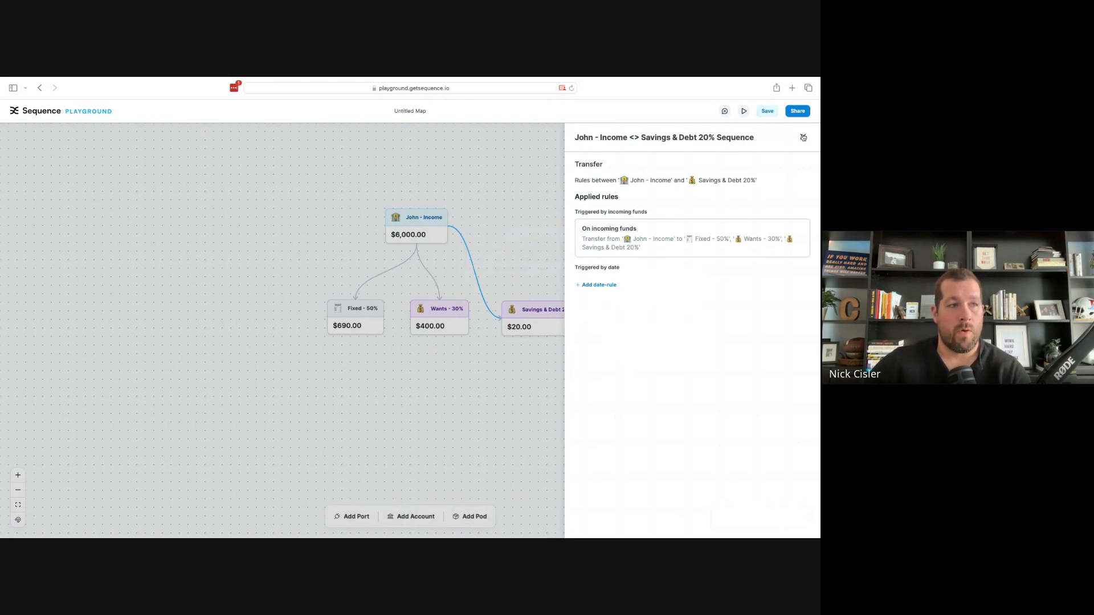
{"action": "left_click", "coordinate": [803, 138]}
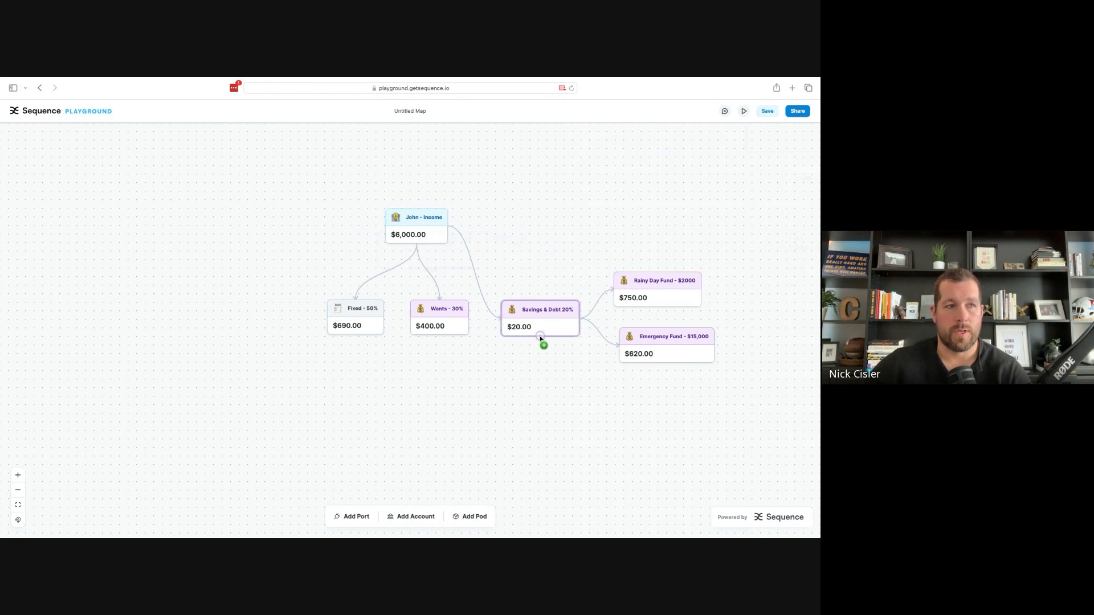
{"action": "left_click", "coordinate": [539, 309]}
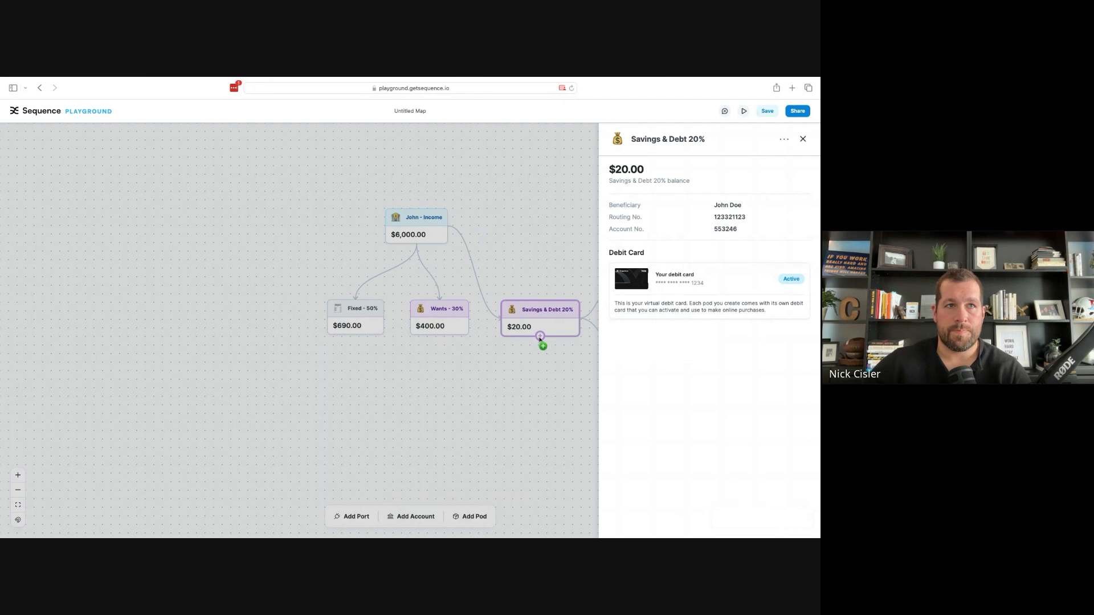
{"action": "left_click", "coordinate": [803, 139]}
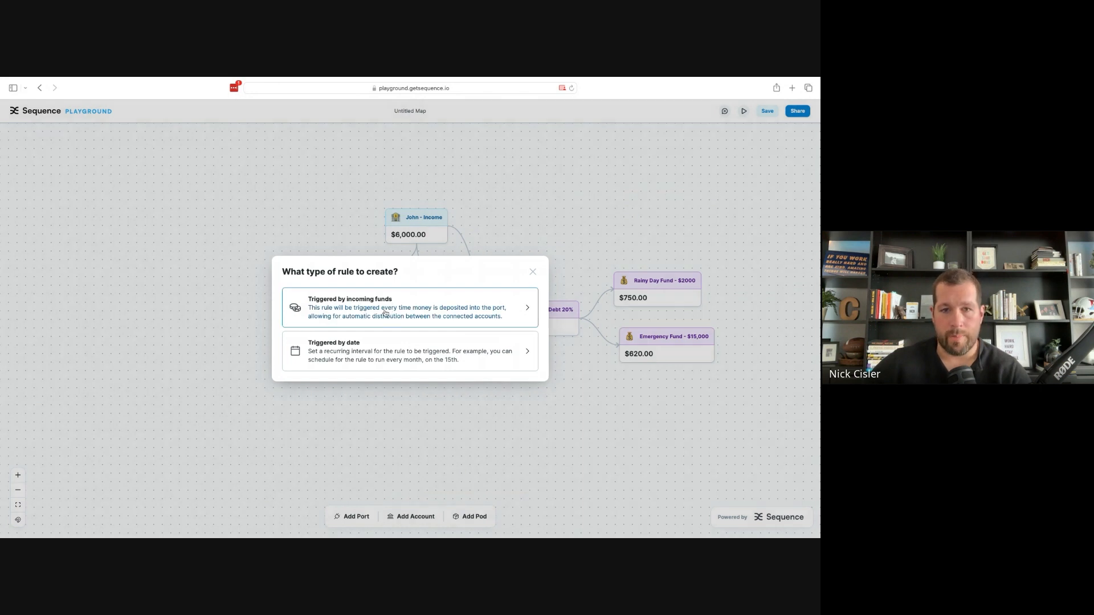
{"action": "mouse_move", "coordinate": [376, 358]}
{"action": "type", "text": "100"}
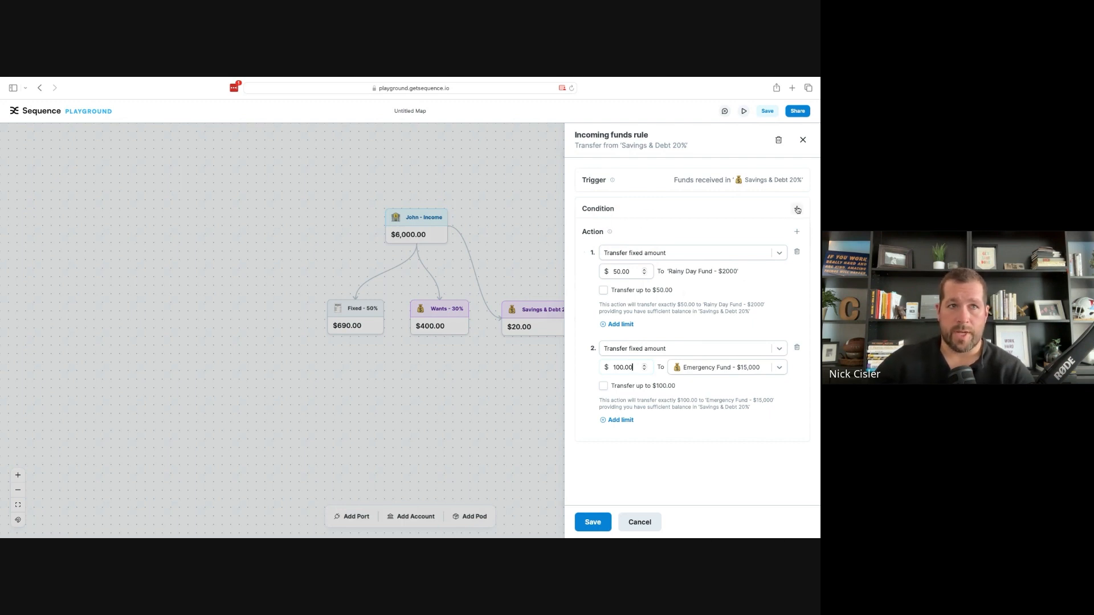
- Add a Balance condition on the Savings & Debt 20% pod's own balance
{"action": "left_click", "coordinate": [797, 210]}
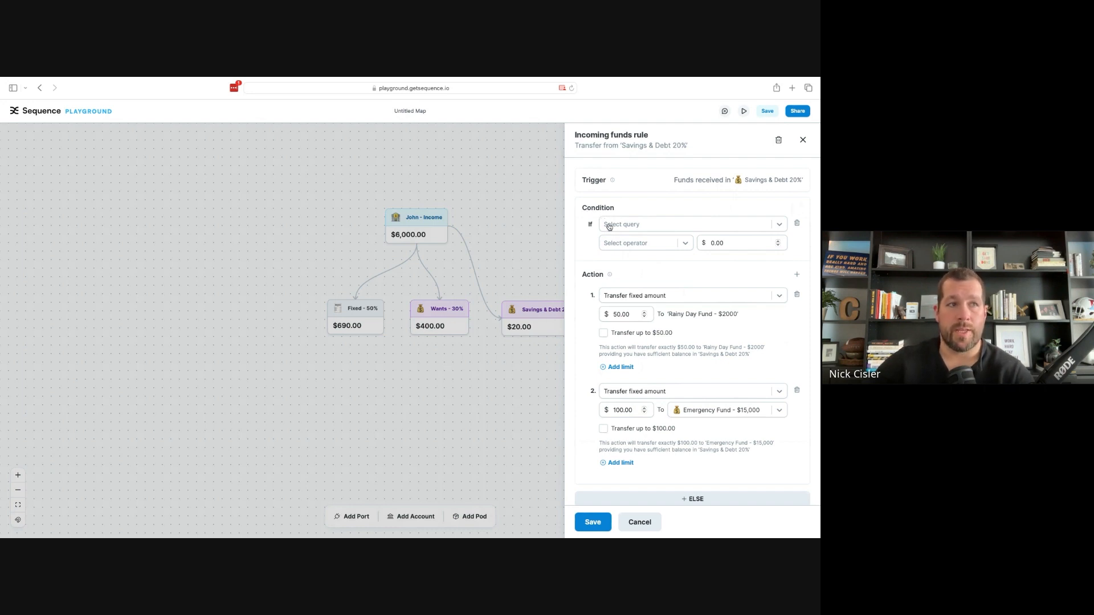
{"action": "left_click", "coordinate": [691, 224]}
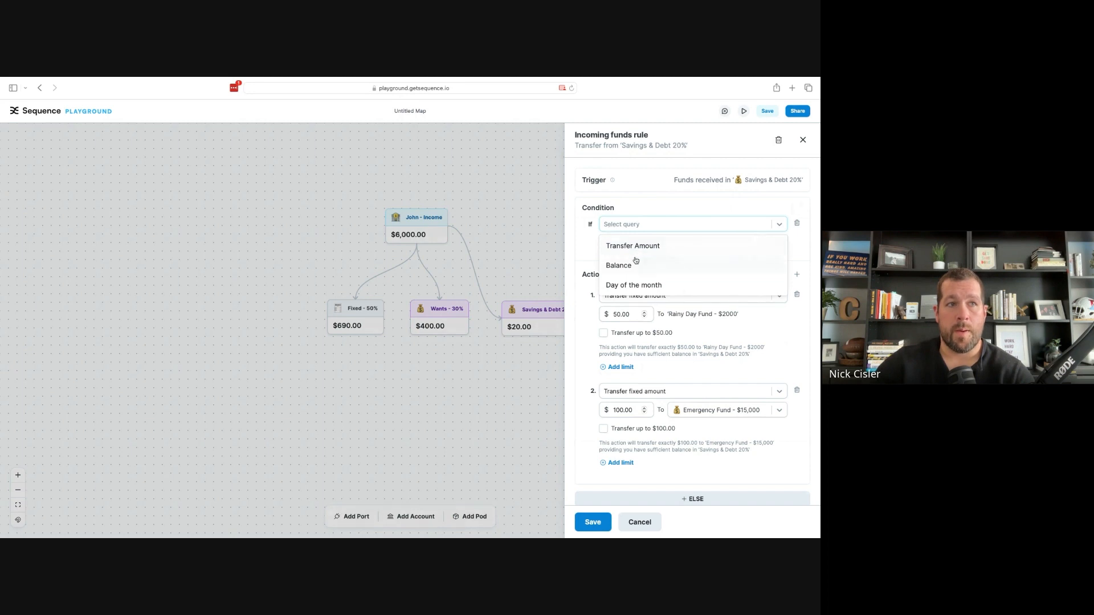
{"action": "left_click", "coordinate": [618, 265]}
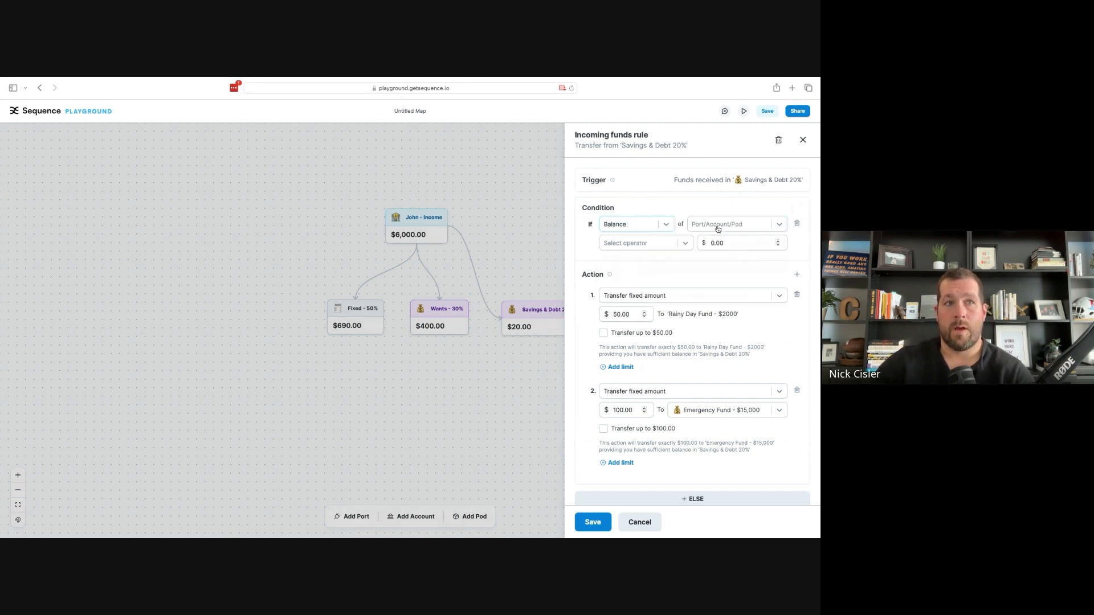
{"action": "left_click", "coordinate": [734, 224]}
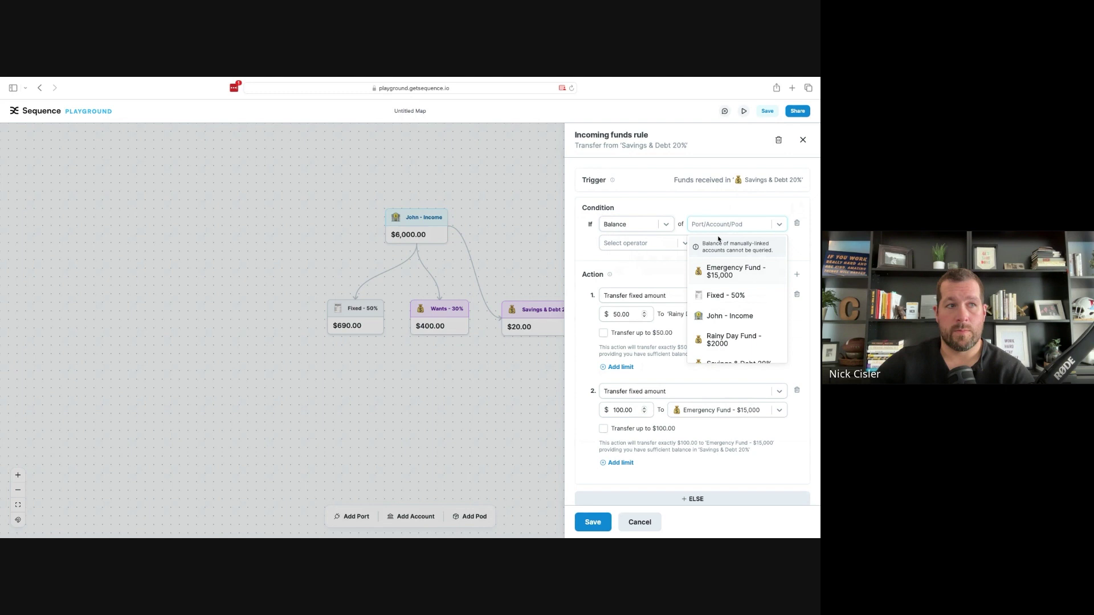
{"action": "scroll", "scroll_direction": "down", "scroll_amount": 3}
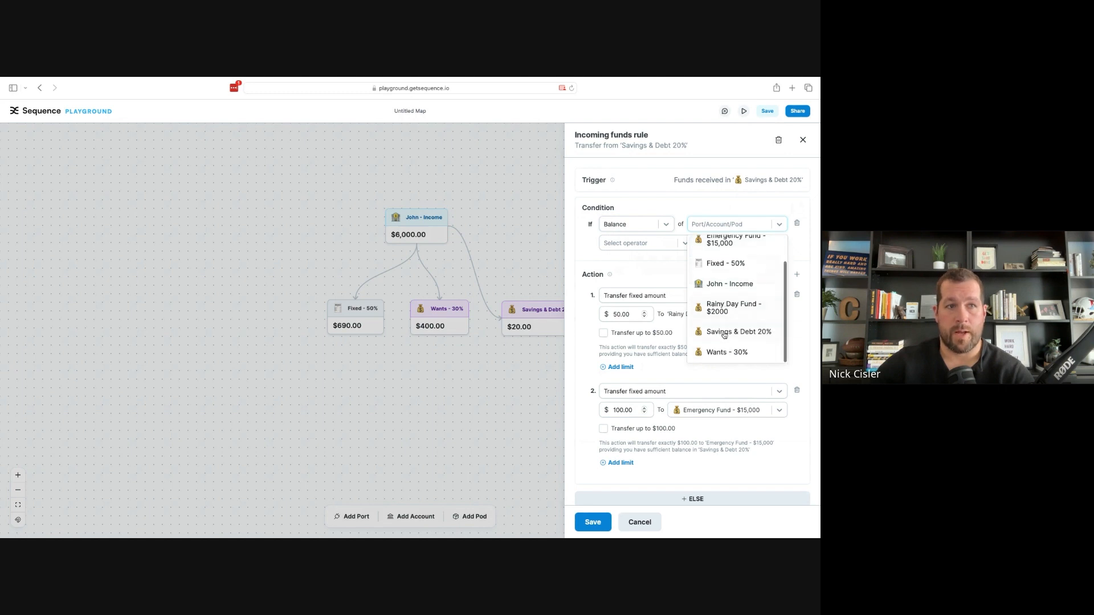
{"action": "left_click", "coordinate": [738, 332]}
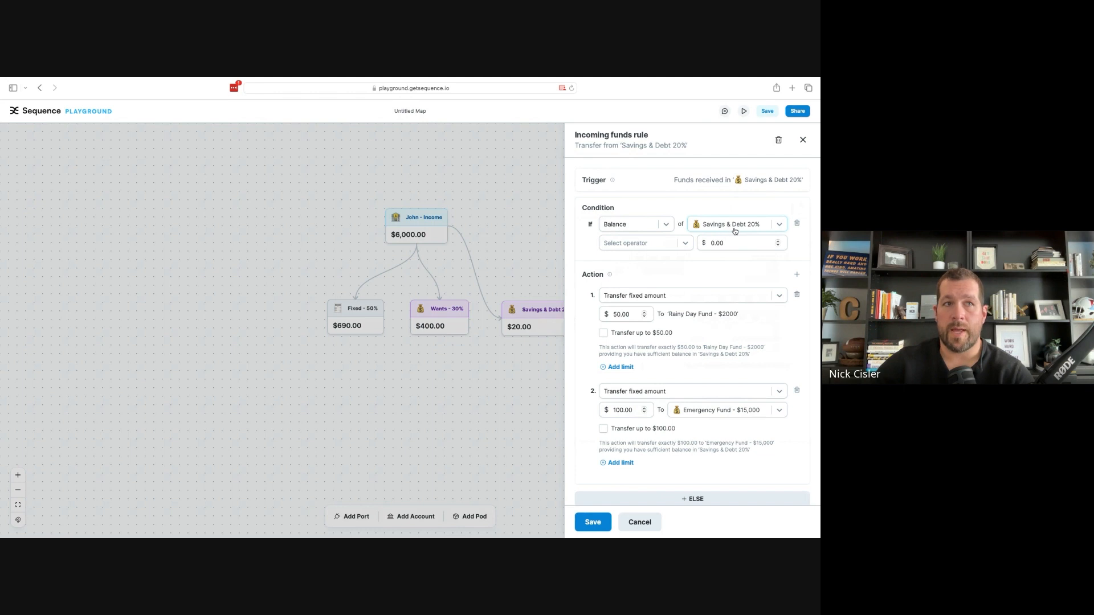
{"action": "left_click", "coordinate": [642, 243]}
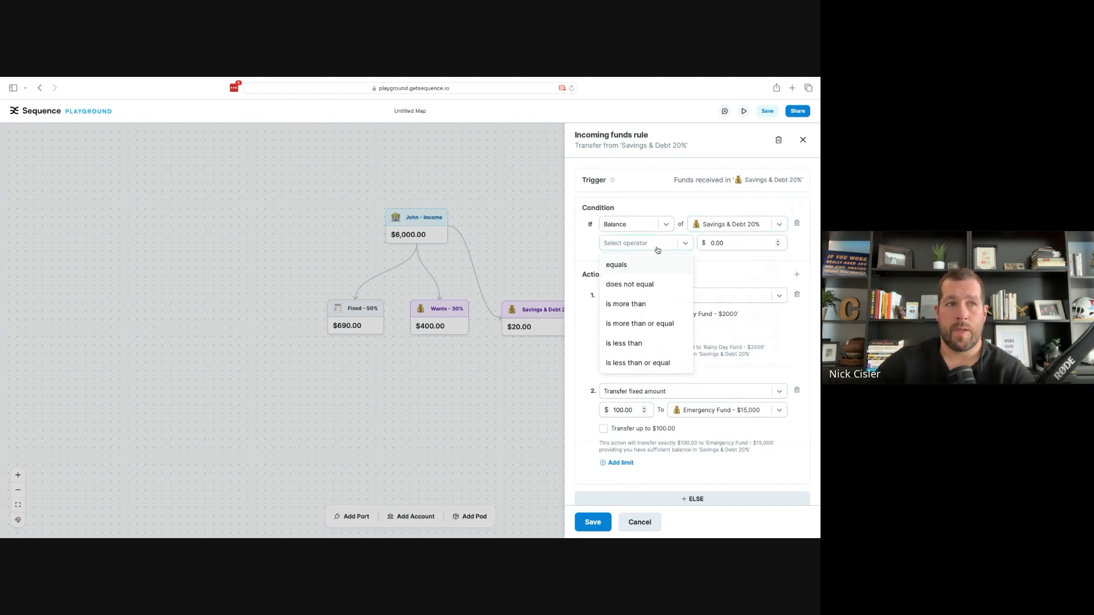
- Set the condition to balance 'is more than' $500 and save the rule
{"action": "left_click", "coordinate": [625, 304]}
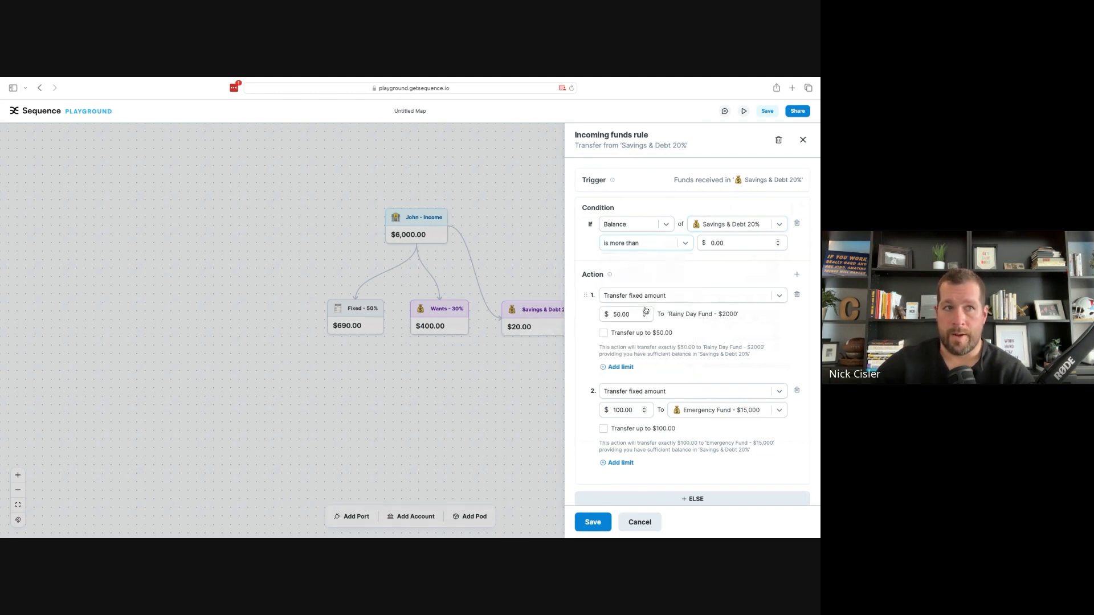
{"action": "left_click", "coordinate": [740, 243]}
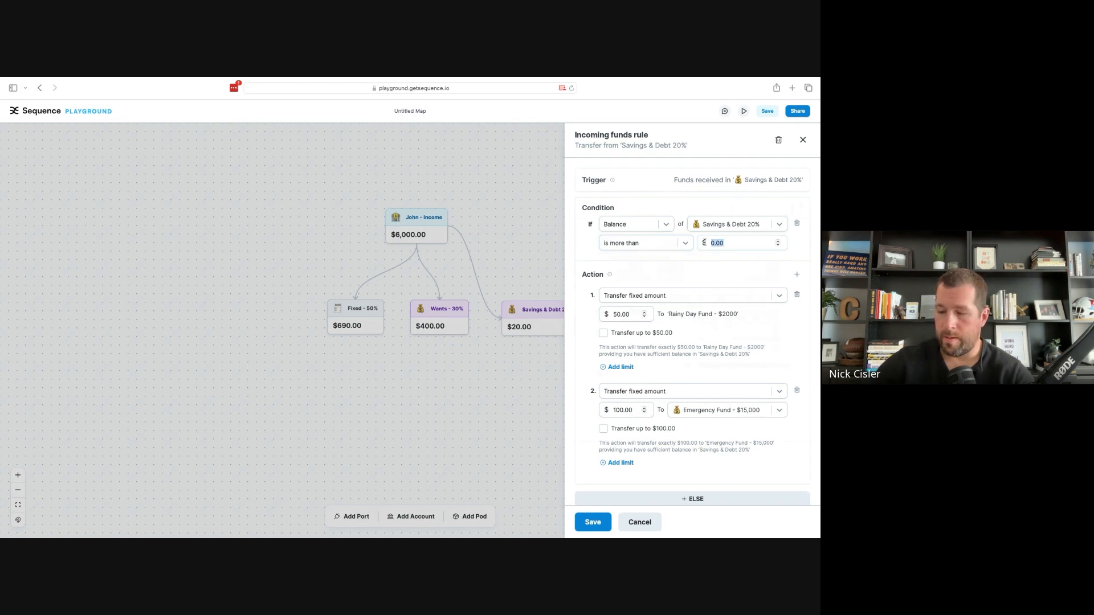
{"action": "type", "text": "5000"}
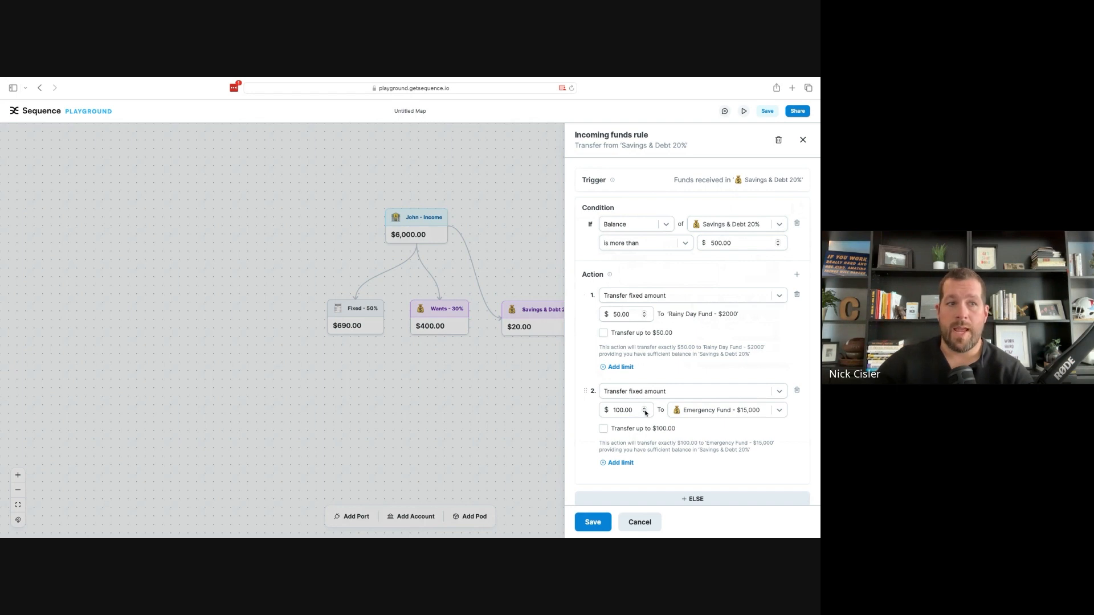
{"action": "mouse_move", "coordinate": [647, 434]}
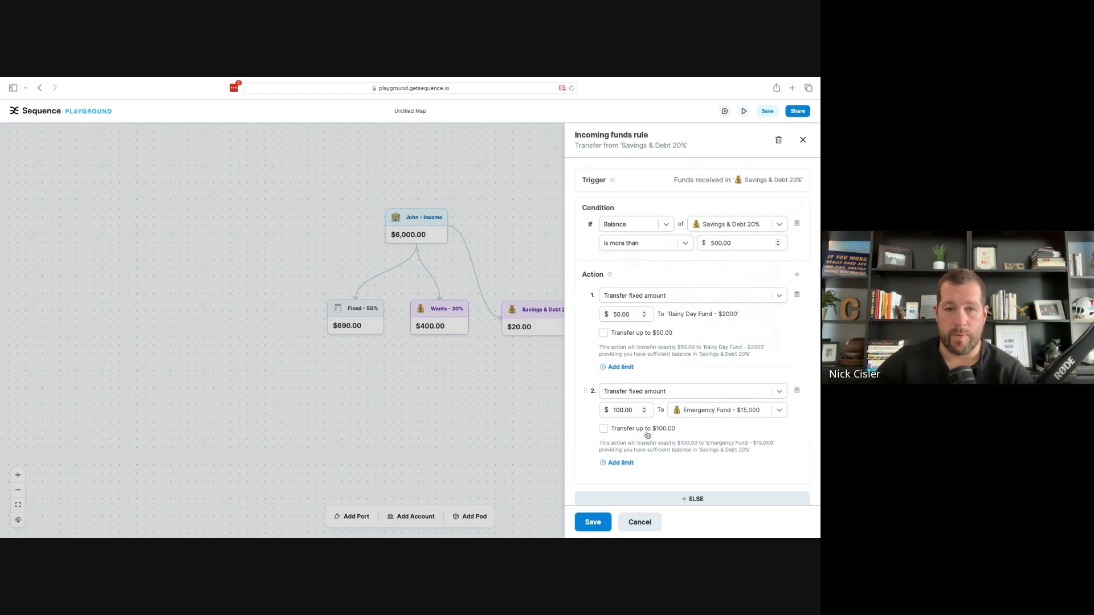
{"action": "mouse_move", "coordinate": [674, 261]}
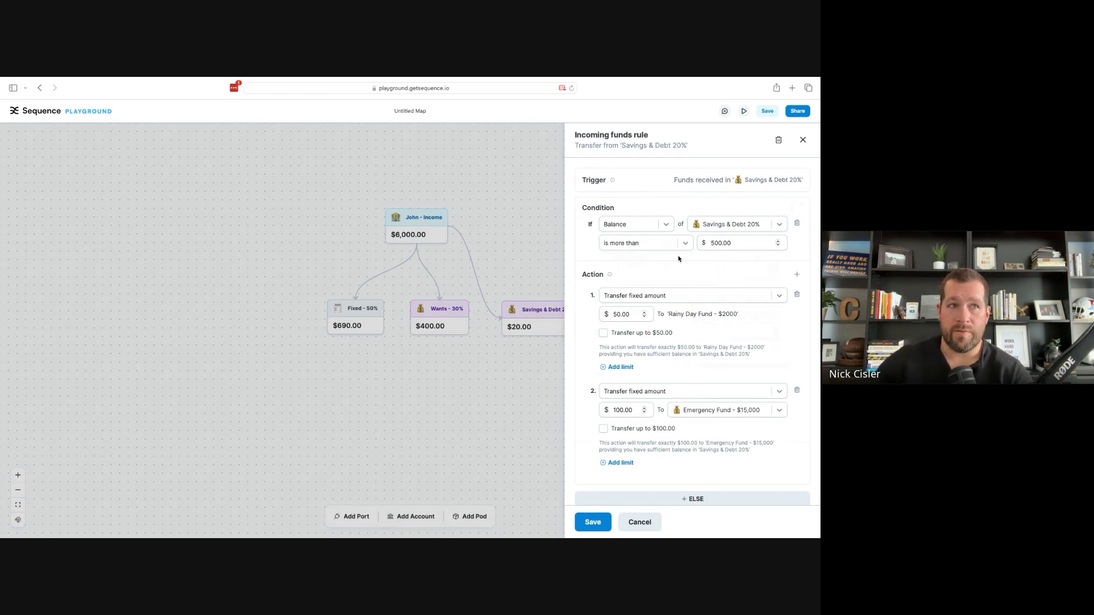
{"action": "mouse_move", "coordinate": [720, 230]}
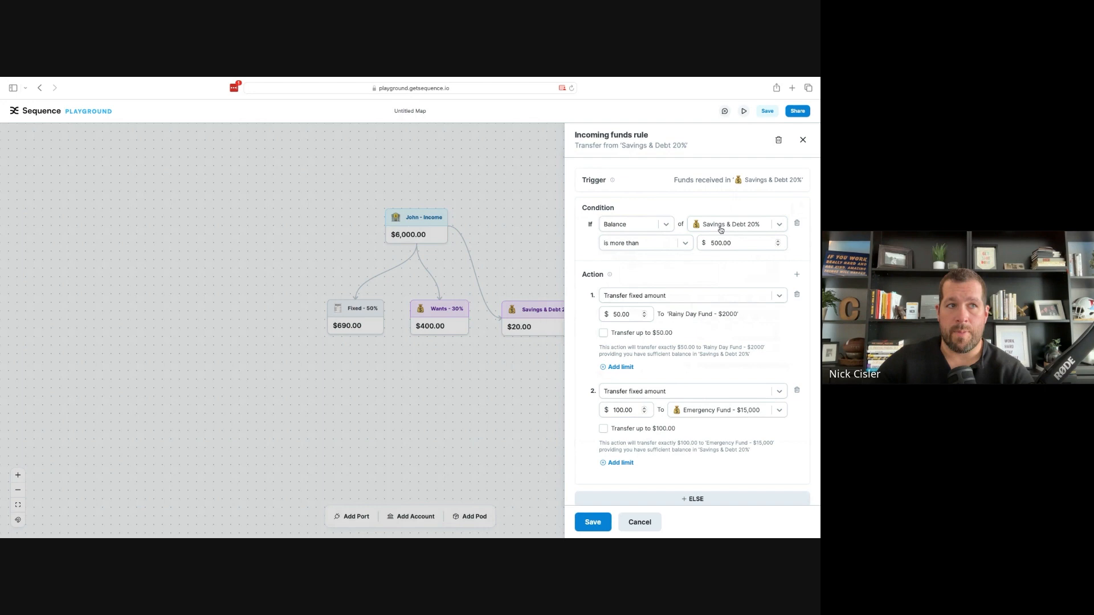
{"action": "mouse_move", "coordinate": [602, 488]}
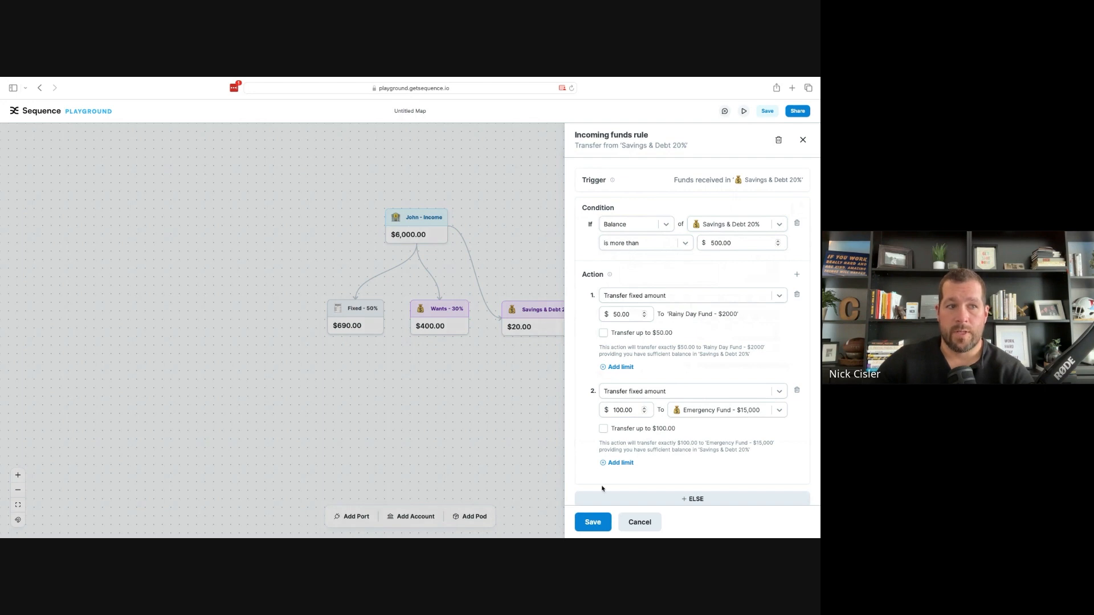
{"action": "left_click", "coordinate": [592, 522]}
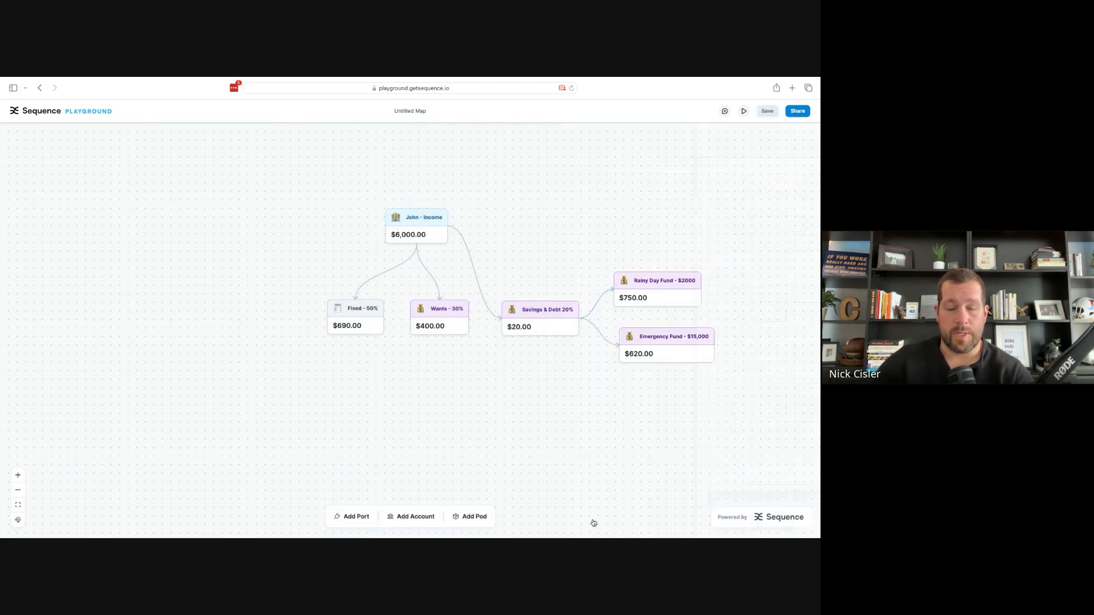